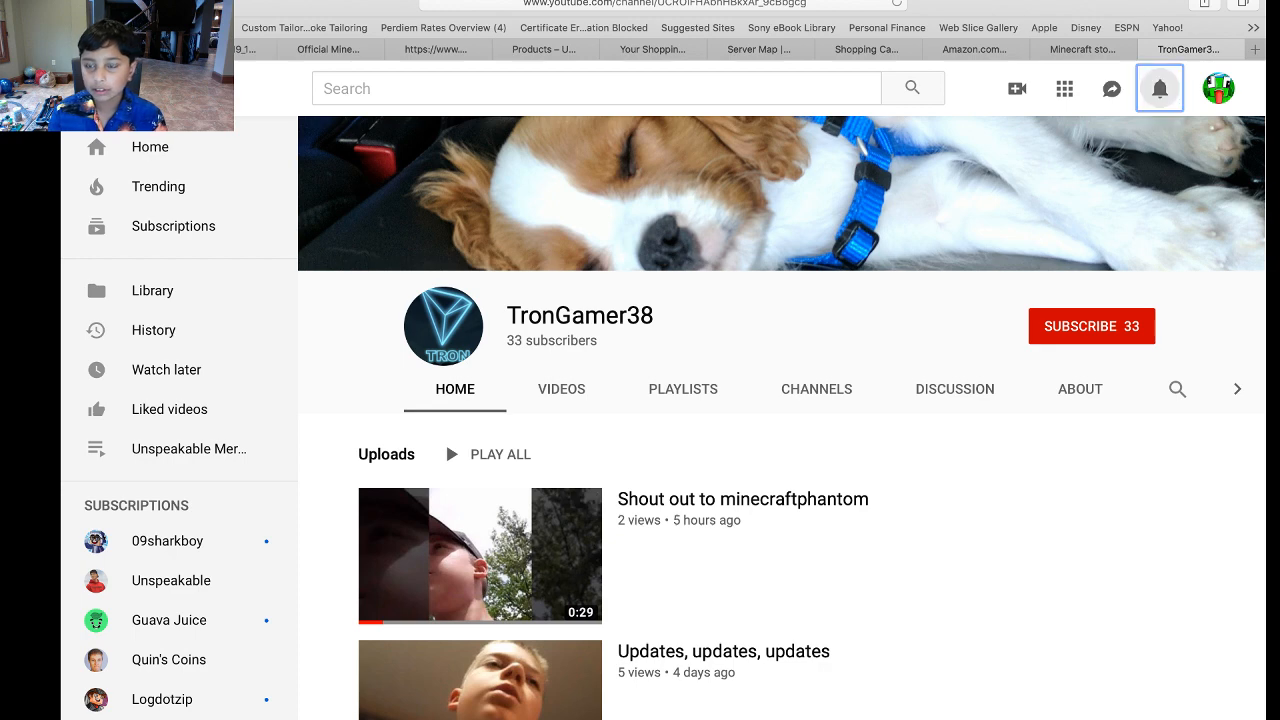
Start playing TronGamer38's 'Shout out to minecraftphantom' video
click(1160, 88)
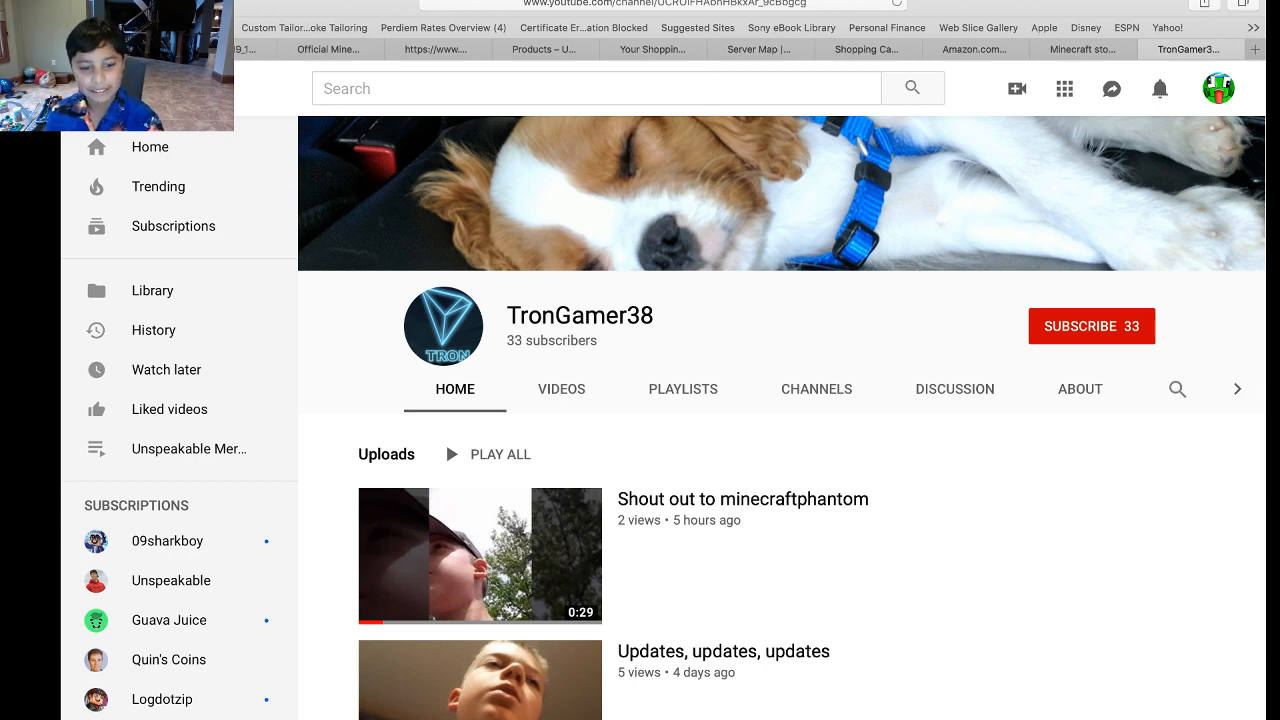
click(479, 555)
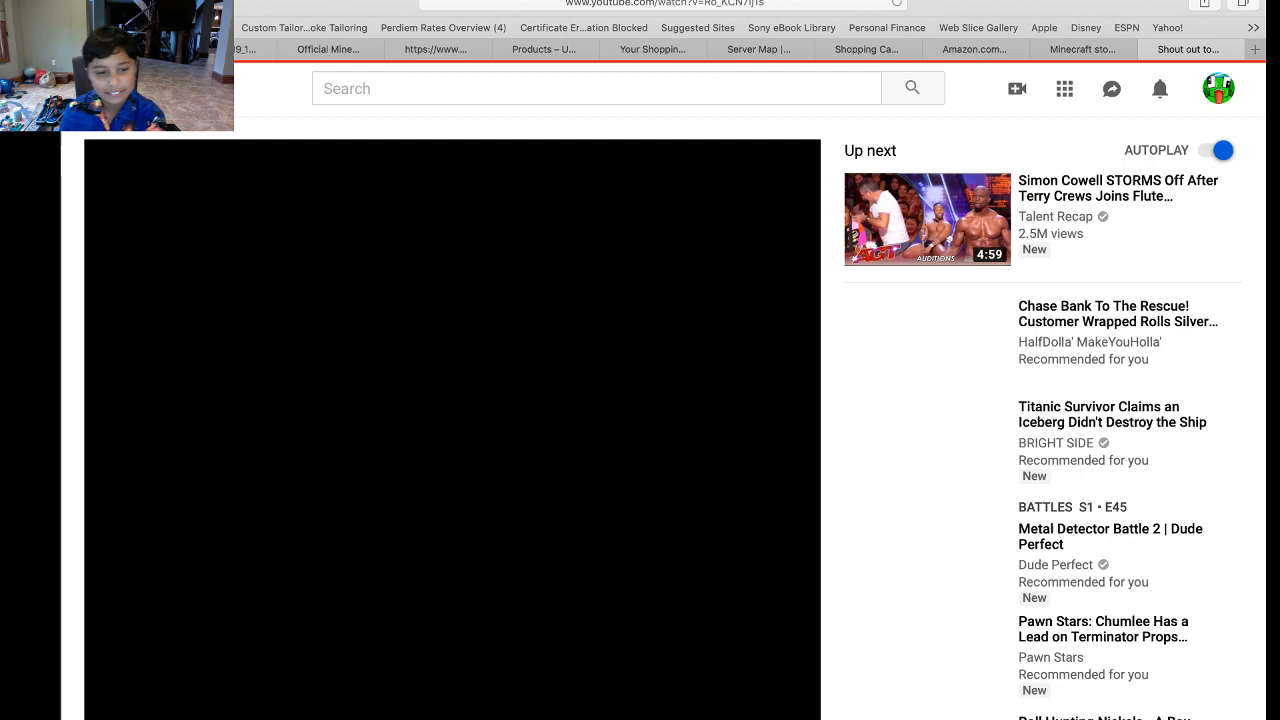
click(450, 430)
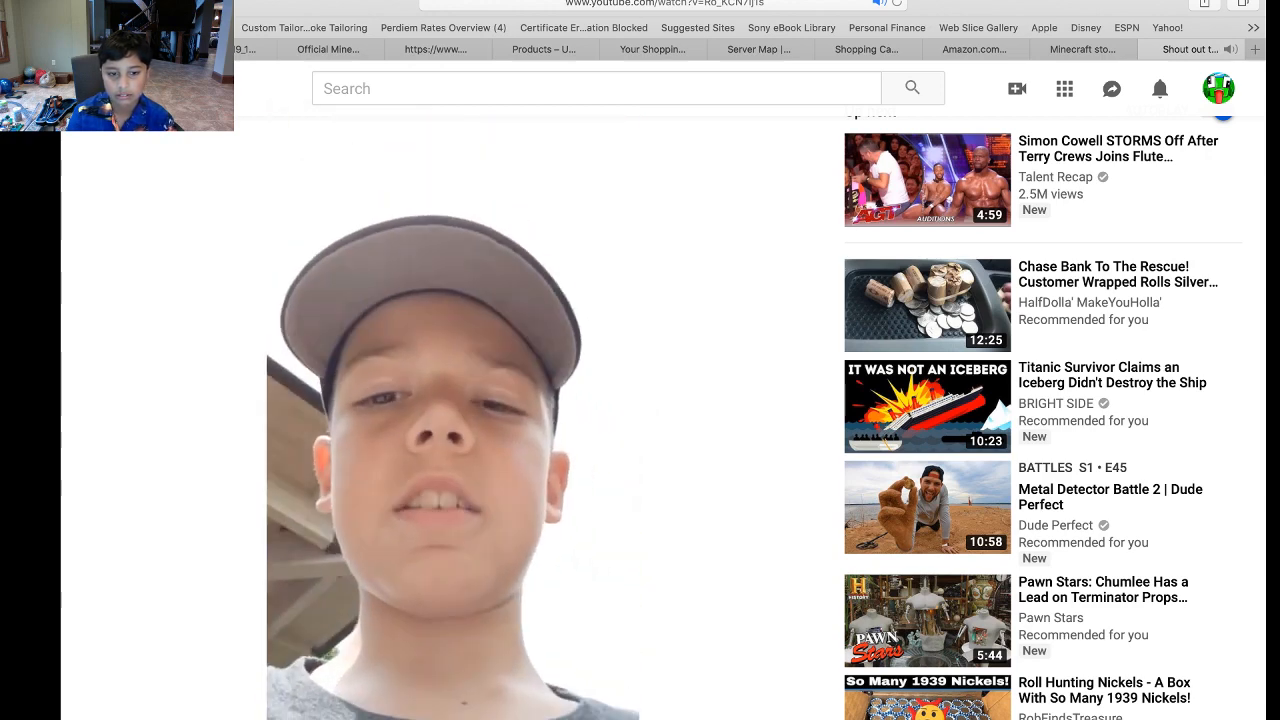
Subscribe to the TronGamer38 channel, raising its count to 34 subscribers
scroll(down, 3)
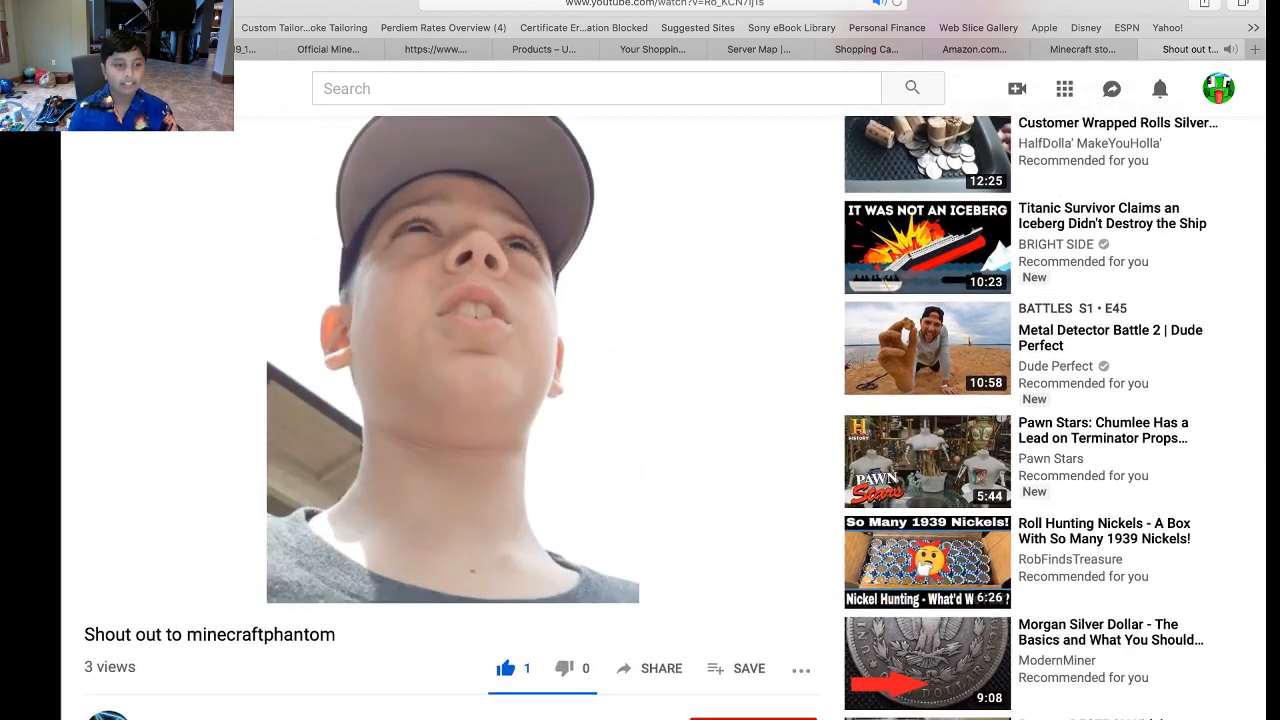
scroll(down, 3)
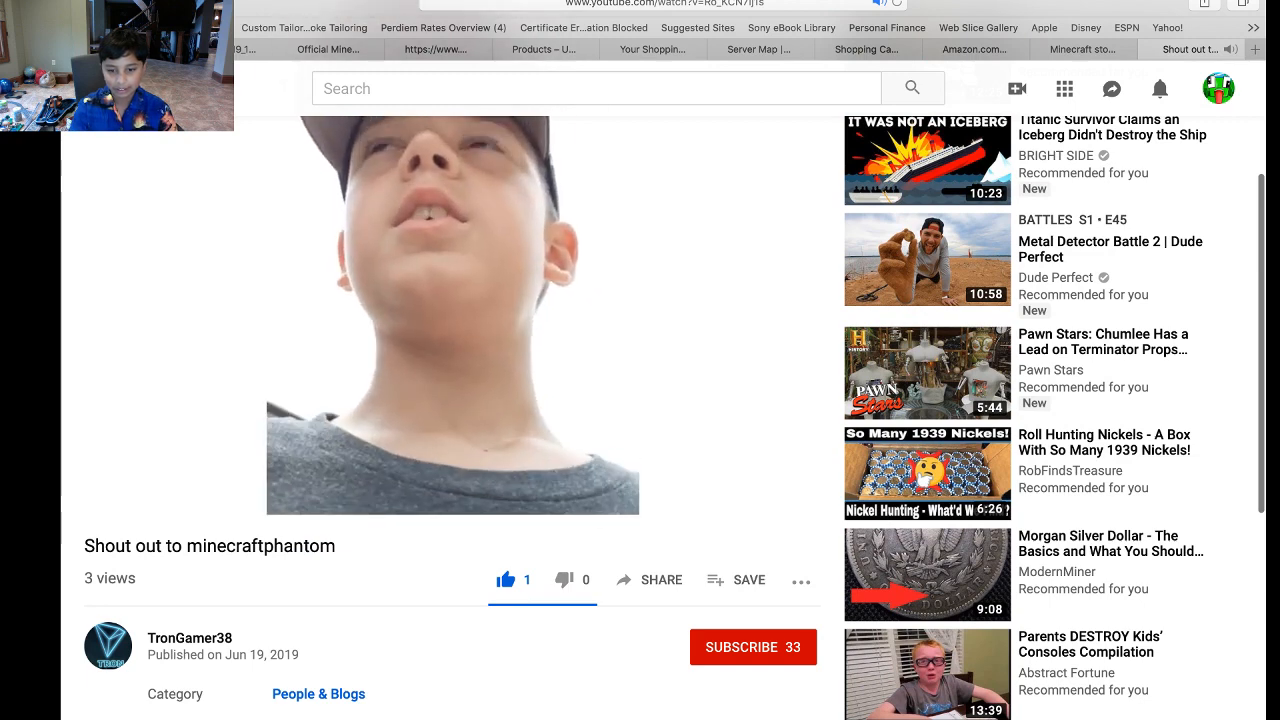
click(753, 647)
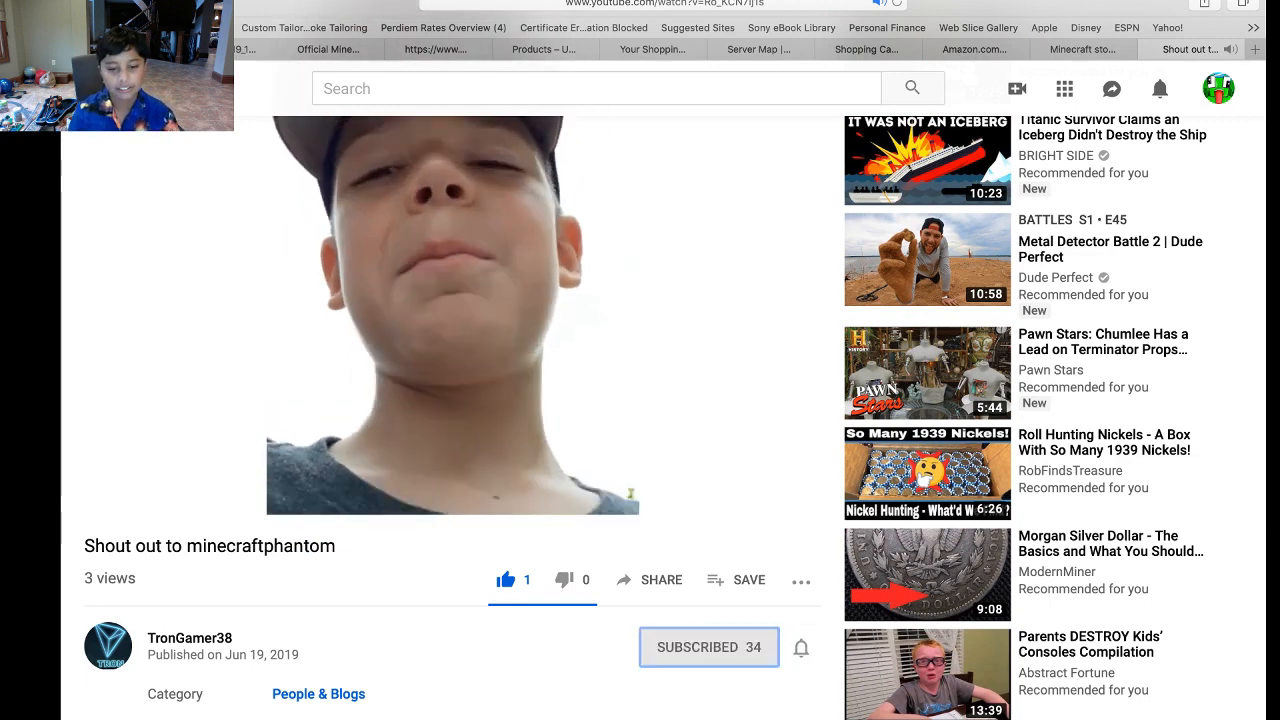